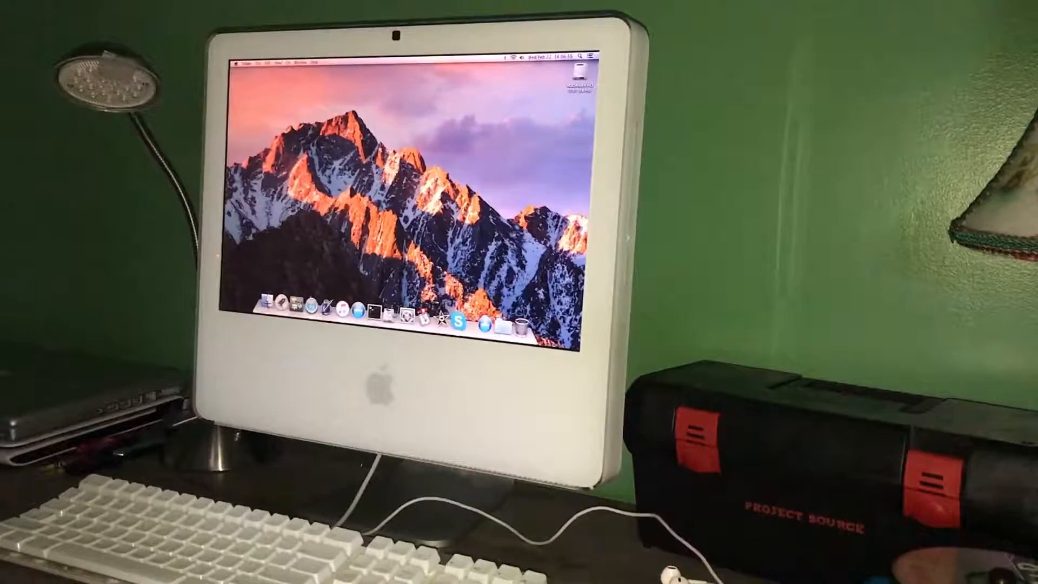
Show the About This Mac window with the iMac's system version and hardware details
click(240, 60)
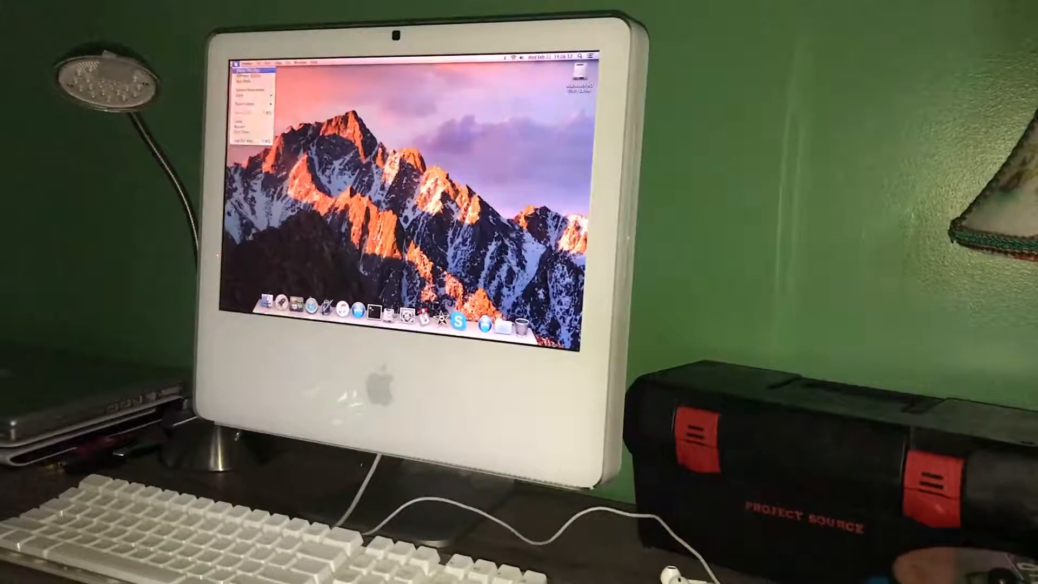
click(247, 75)
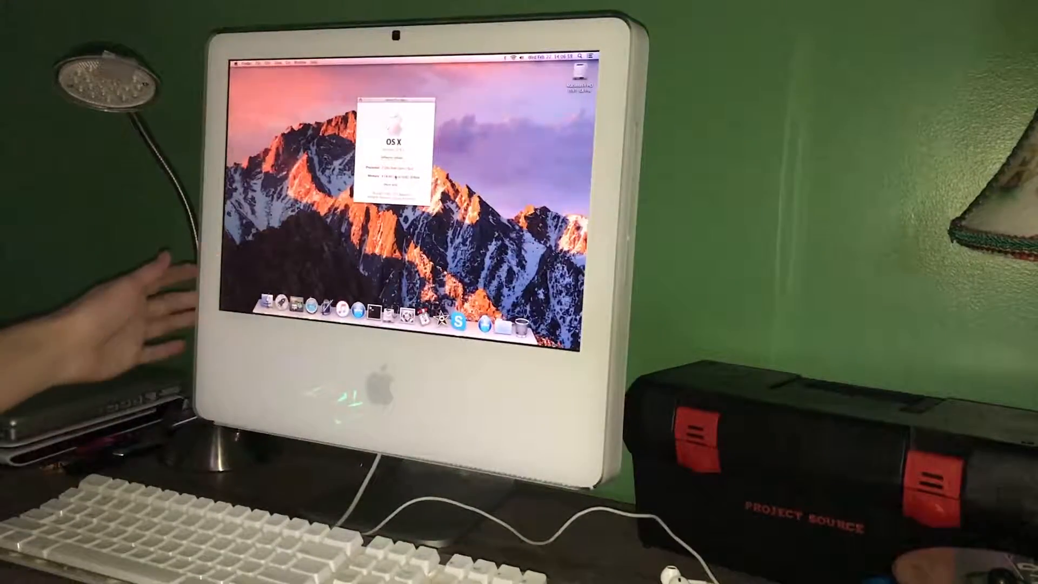